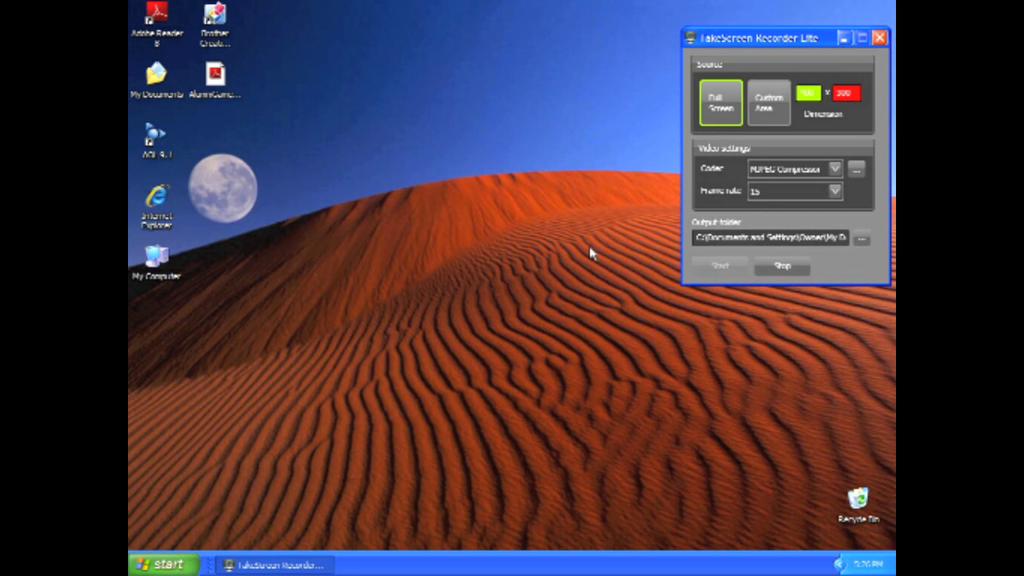
mouse_move(825, 572)
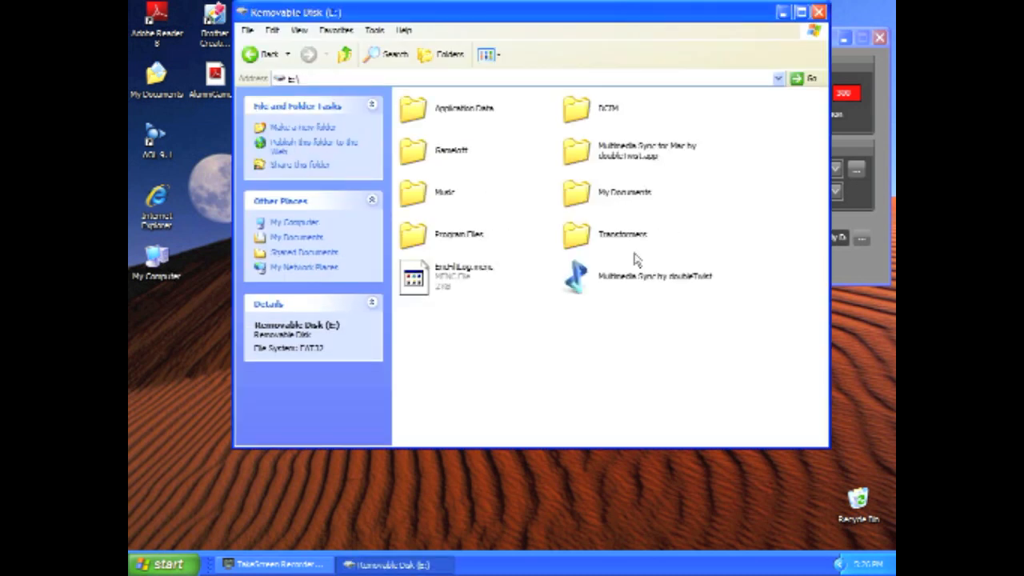
Browse the phone's removable disk and start the Multimedia Sync by doubleTwist installer.
double_click(608, 109)
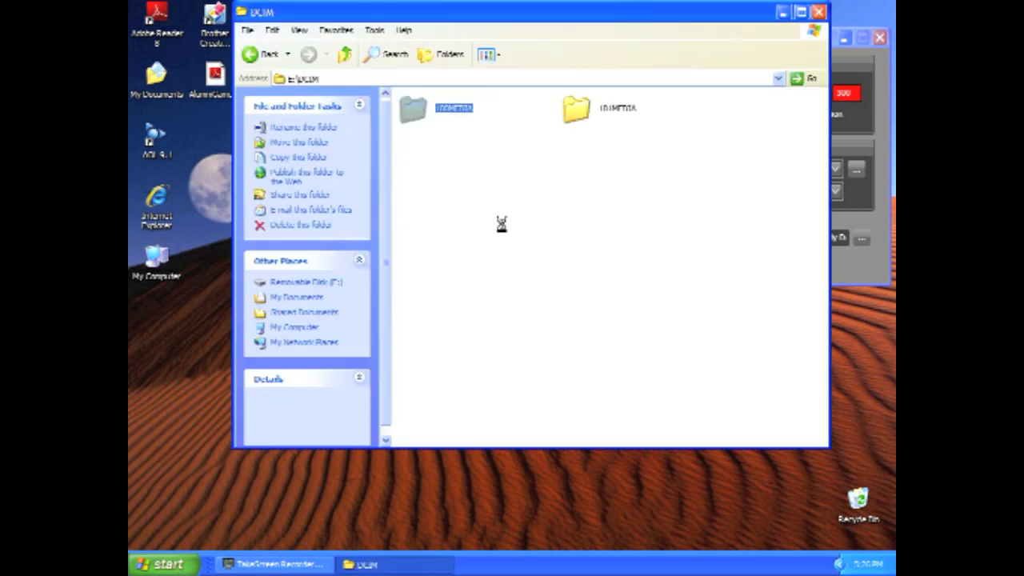
left_click(249, 54)
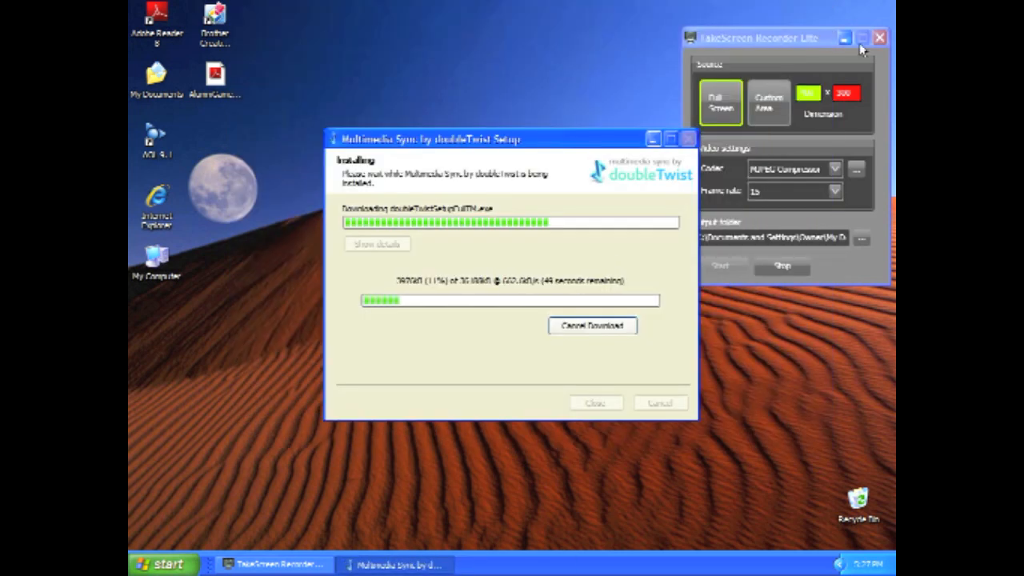
Keep the recorder window out of the way while setup downloads and installs components.
left_click(880, 38)
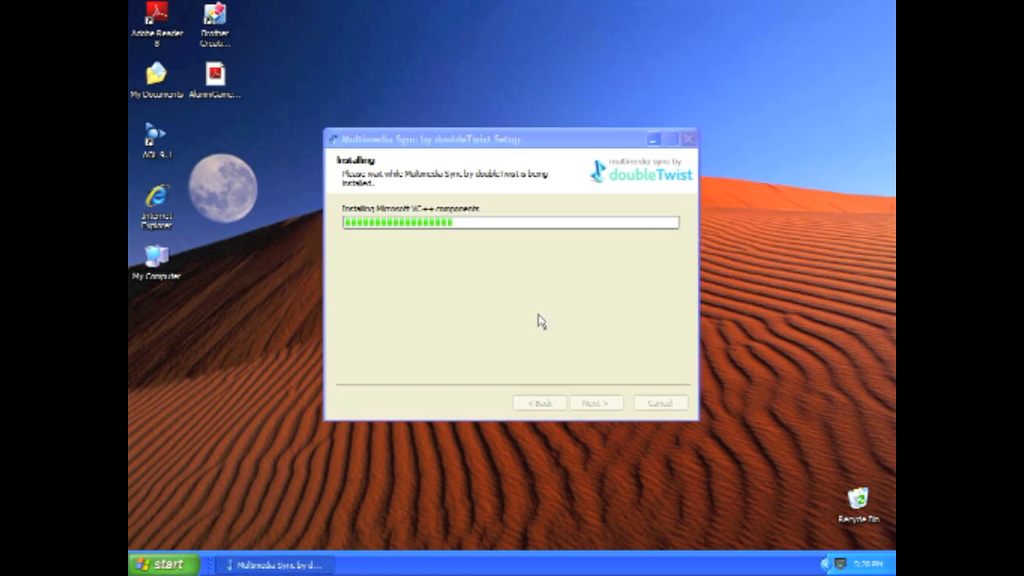
mouse_move(332, 451)
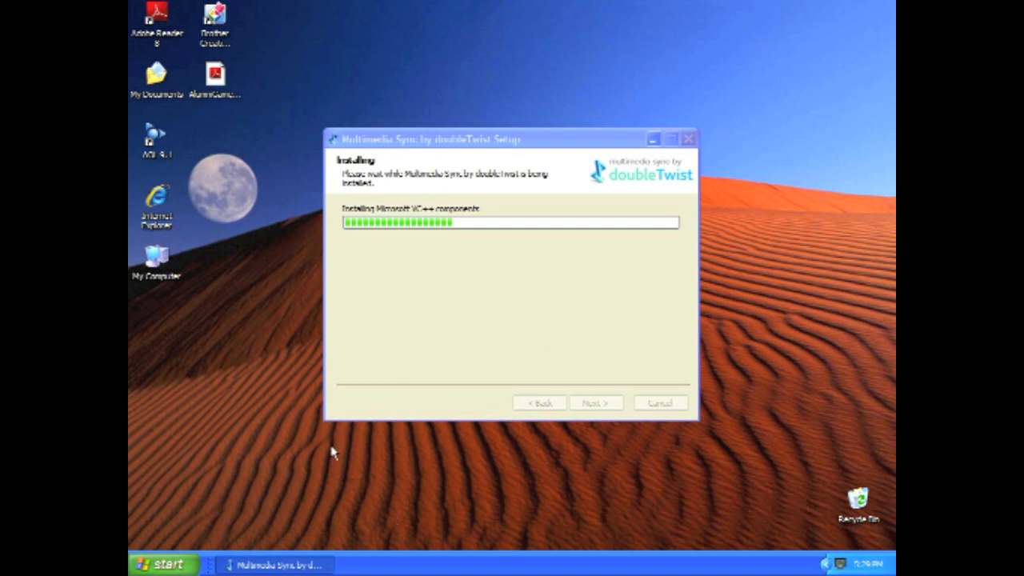
mouse_move(307, 413)
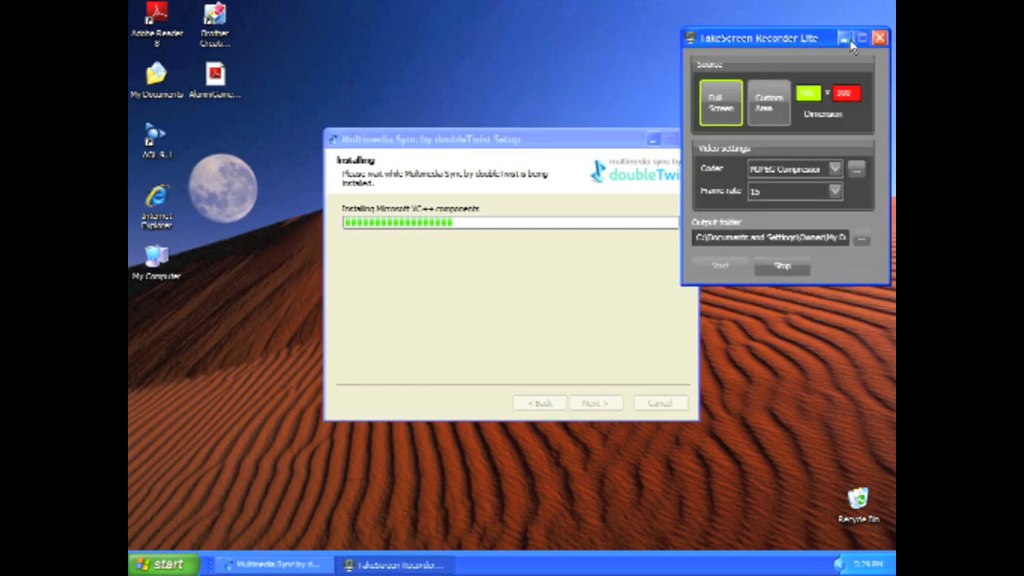
left_click(880, 36)
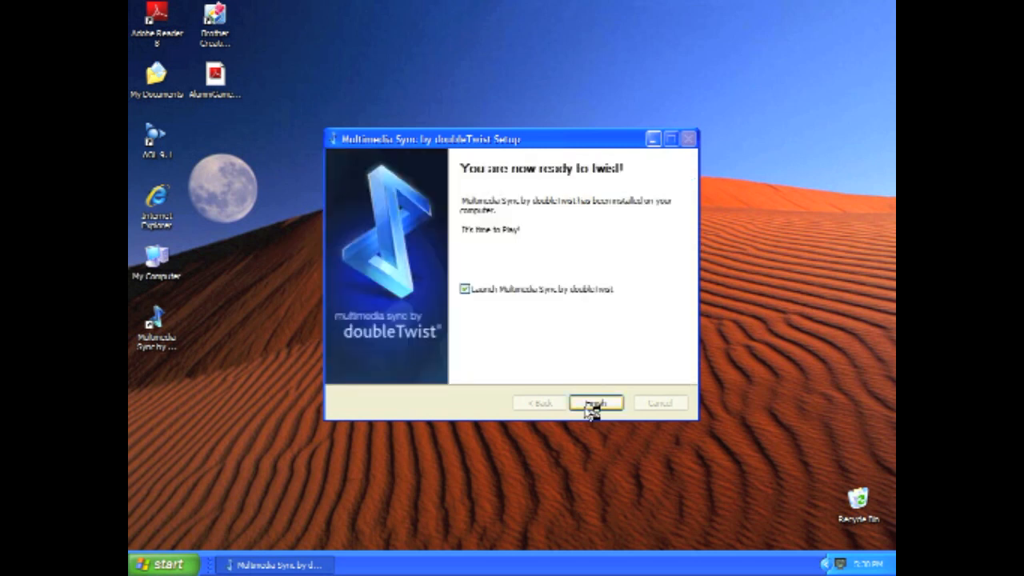
Finish setup with 'Launch Multimedia Sync by doubleTwist' checked, leaving a desktop shortcut.
left_click(595, 404)
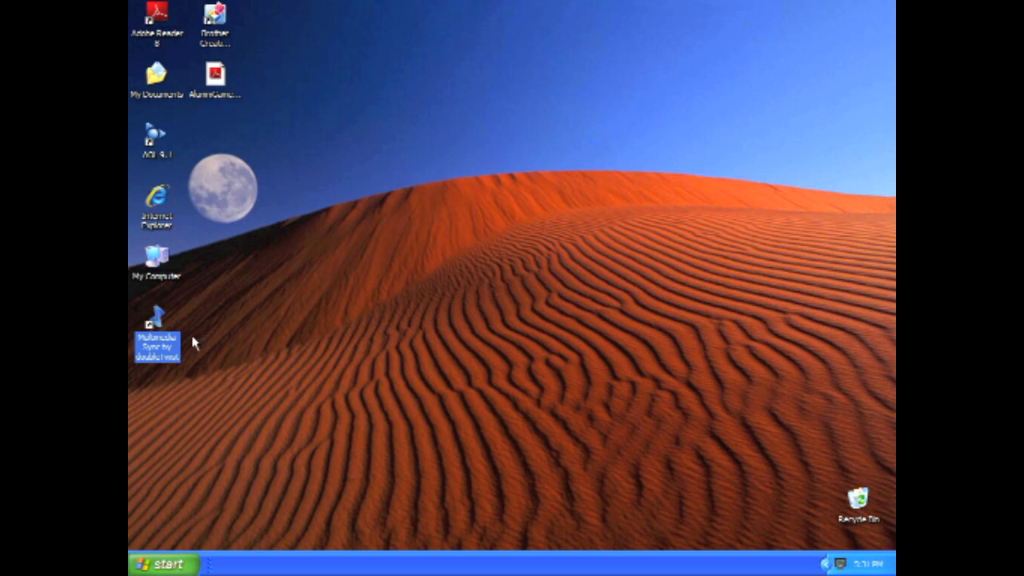
mouse_move(173, 328)
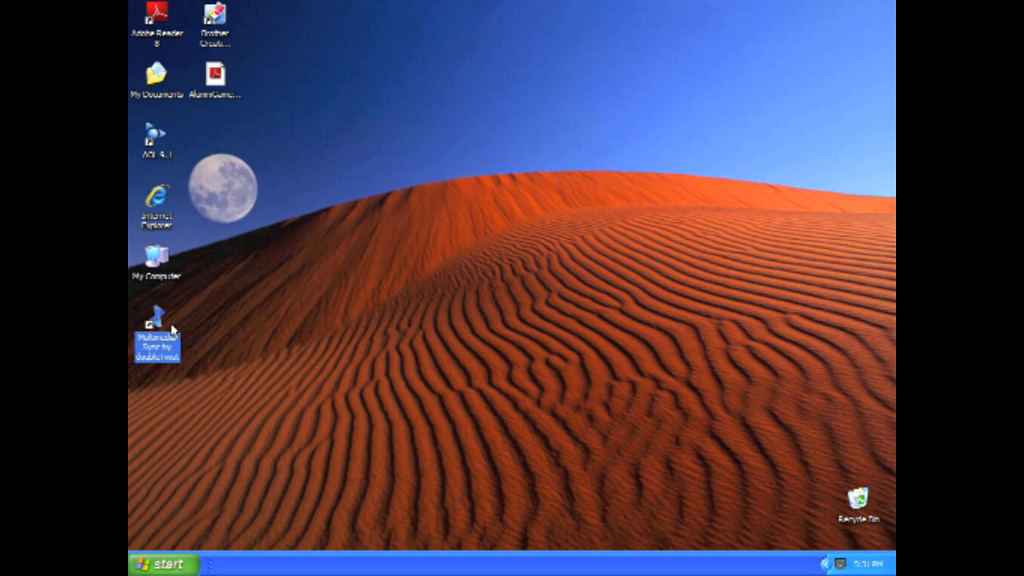
Launch Multimedia Sync by doubleTwist from its new desktop shortcut.
double_click(157, 320)
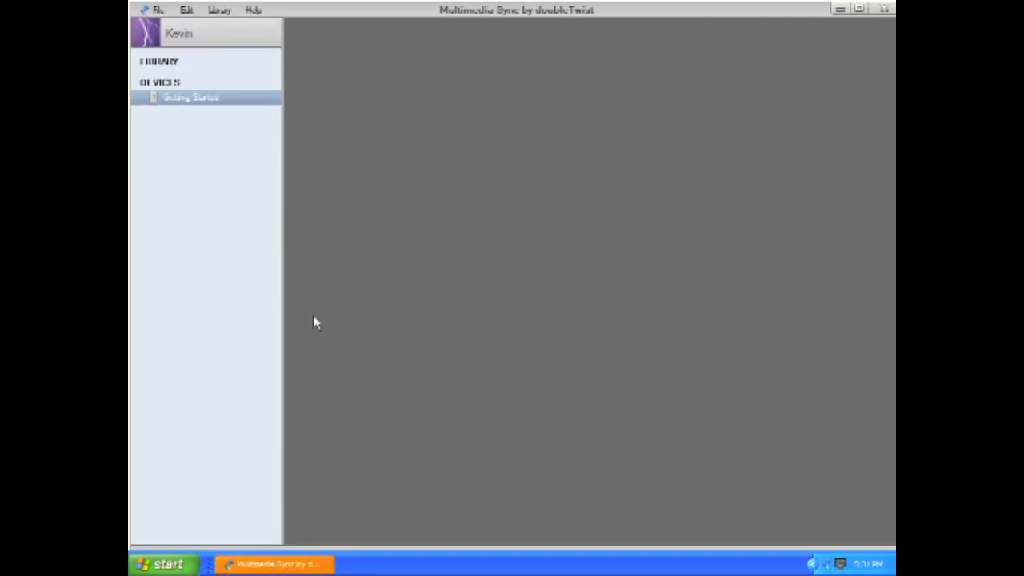
Visit Playlist Setup and the Pictures library, then show the HTC HD2 device sync page.
left_click(191, 96)
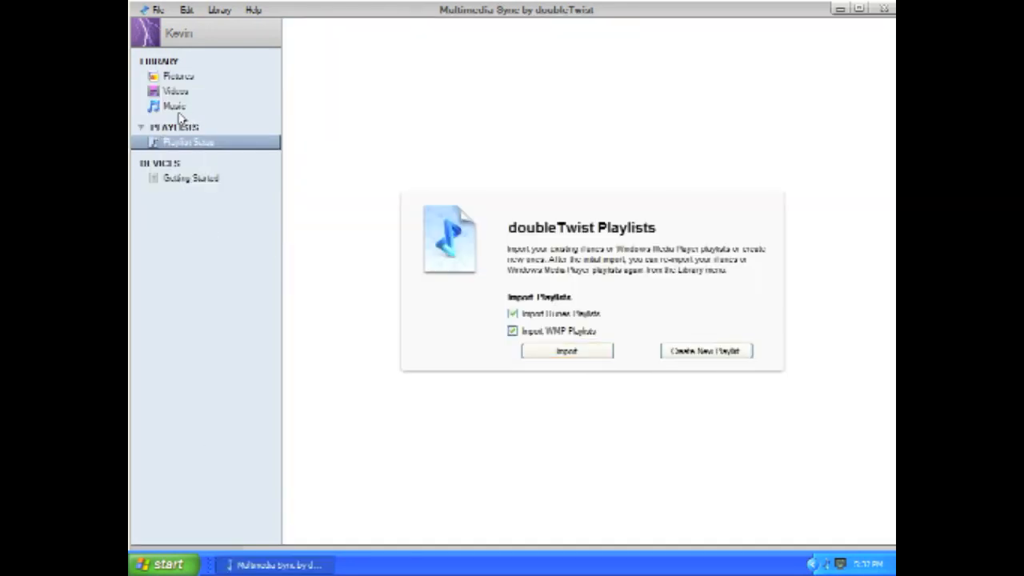
left_click(180, 77)
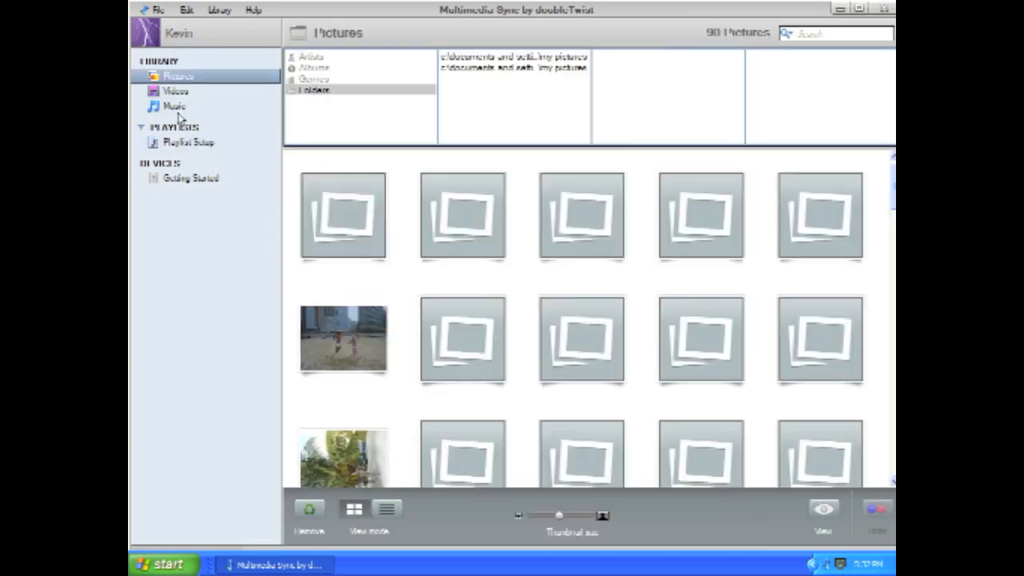
left_click(188, 176)
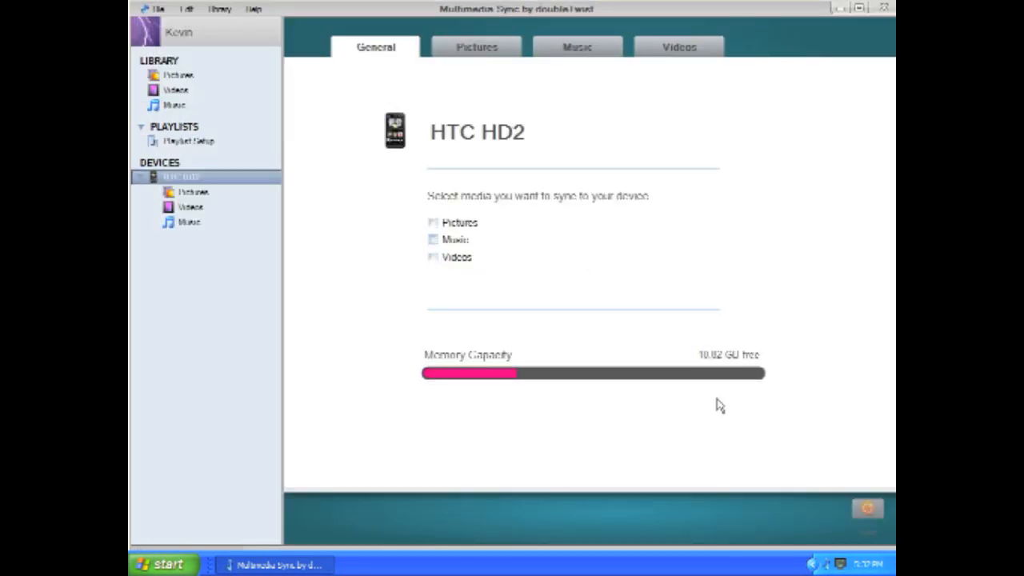